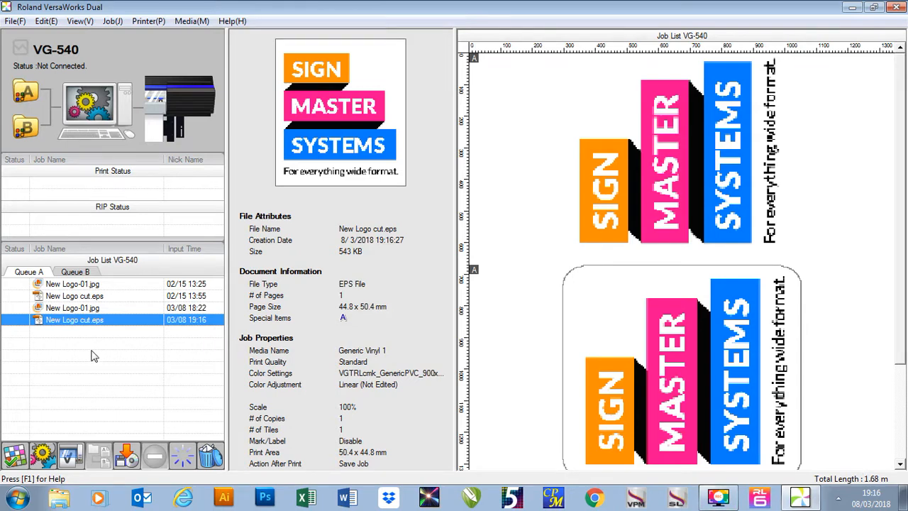
mouse_move(102, 329)
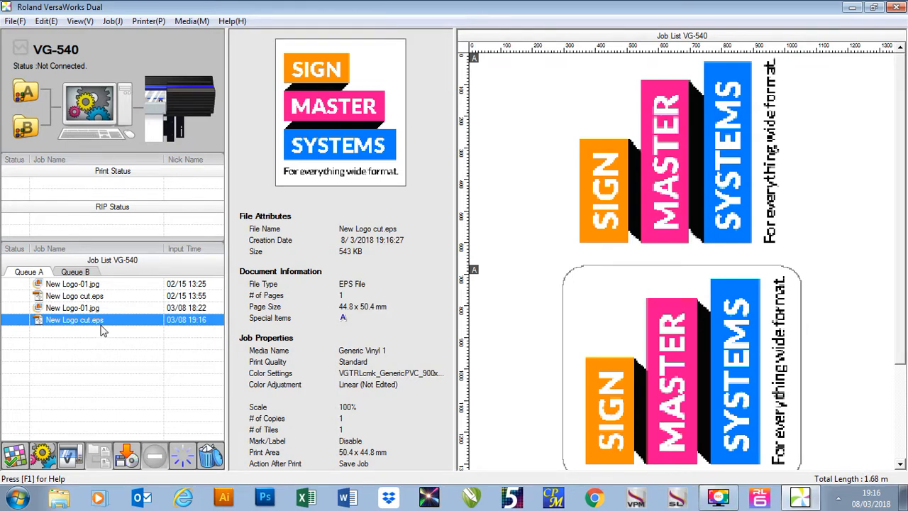
- Show the job actions menu for New Logo cut.eps in Queue A
right_click(74, 319)
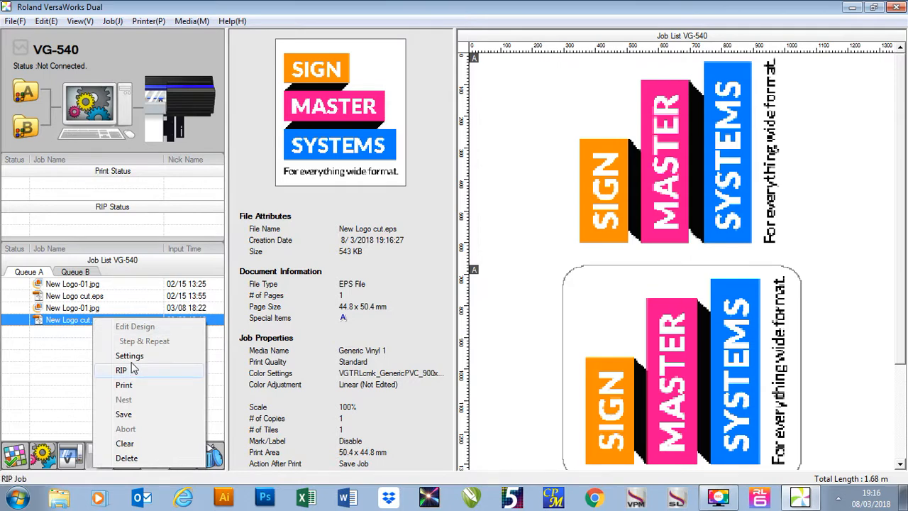
mouse_move(129, 355)
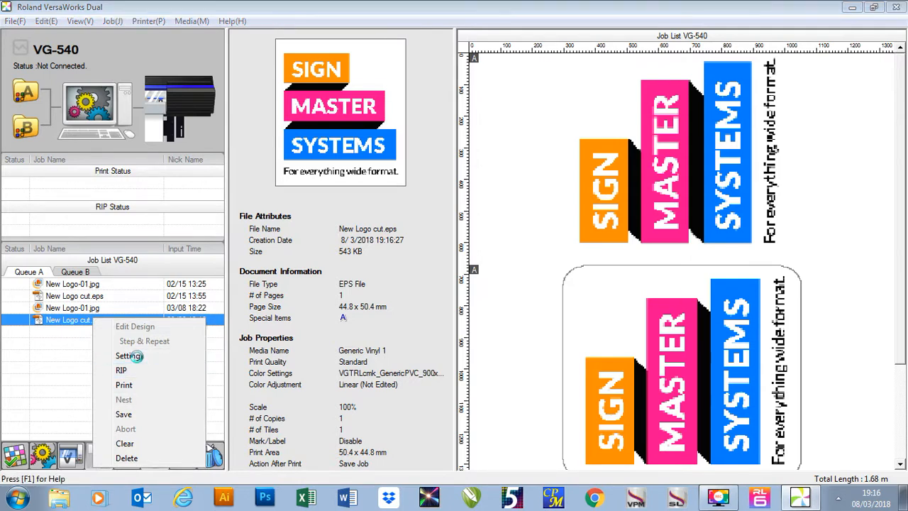
- In Job Settings > Cut Controls, try Print Only and Cut Only, then leave Operation Mode on Print & Cut
click(131, 355)
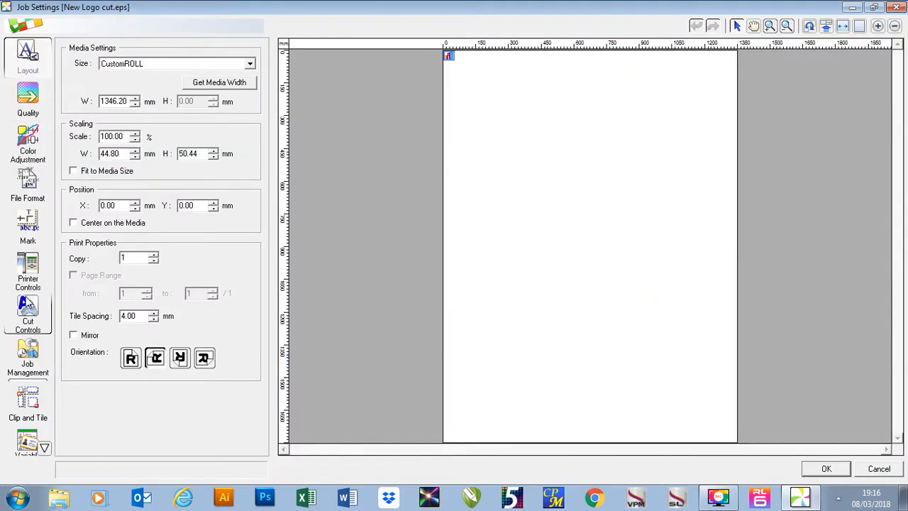
click(28, 315)
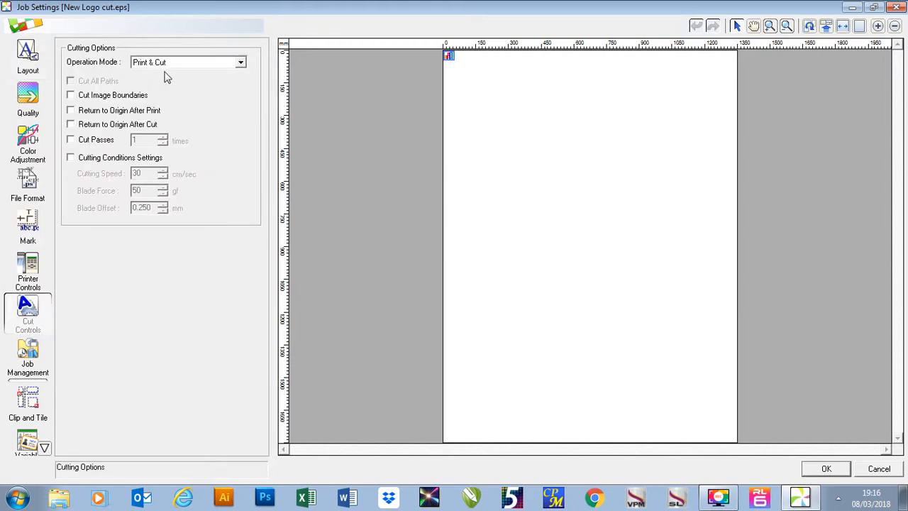
click(240, 62)
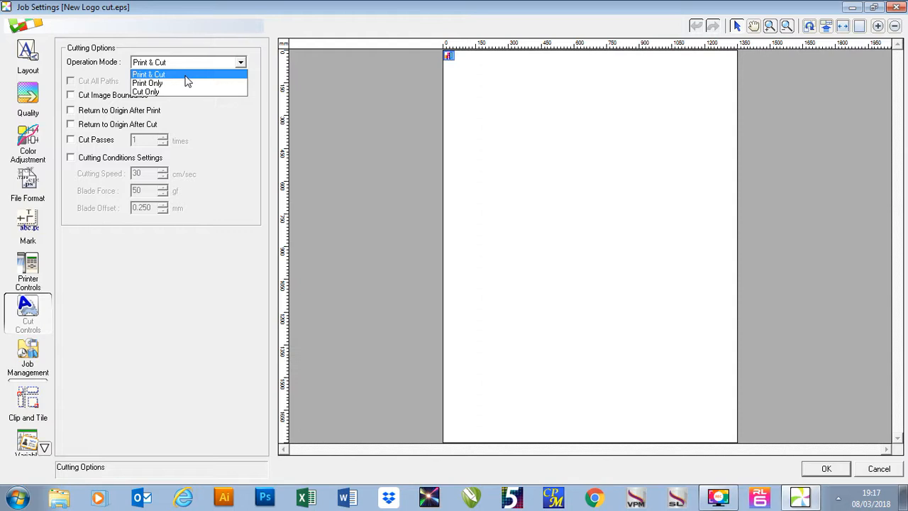
click(147, 82)
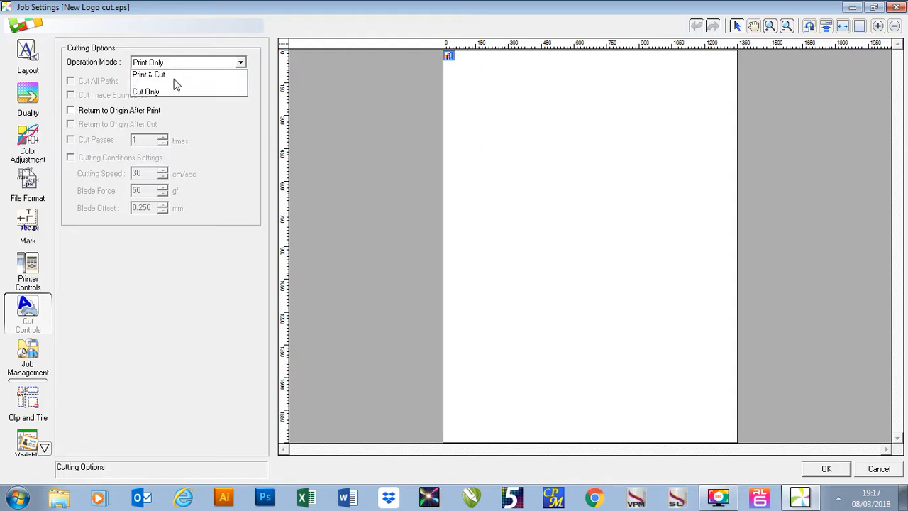
click(144, 90)
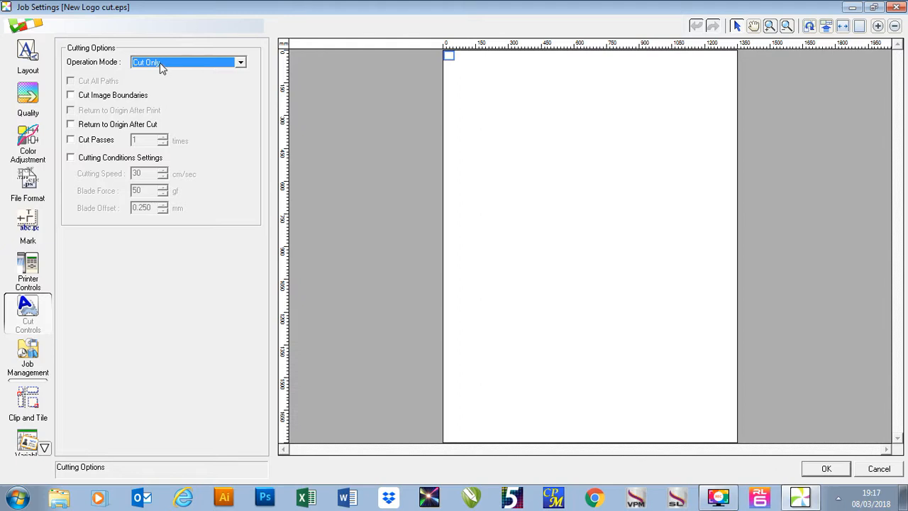
click(185, 62)
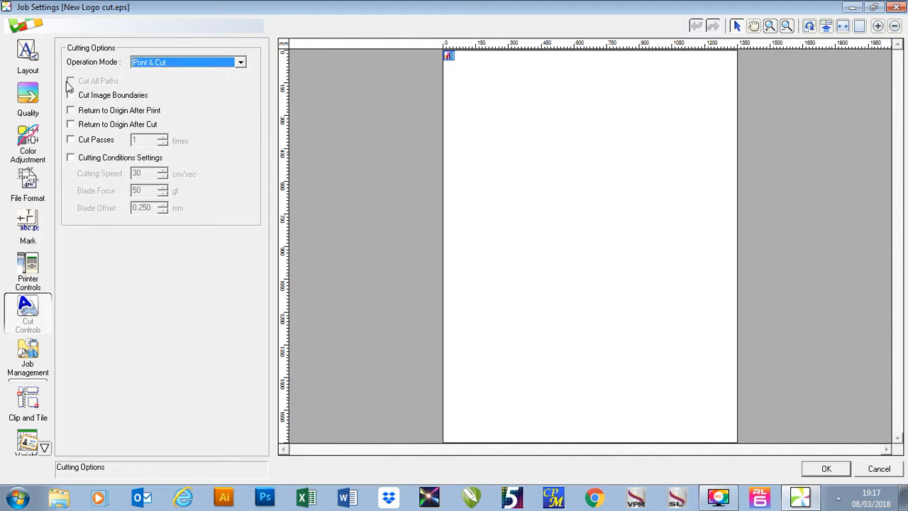
- Enable Cut Image Boundaries and Cut Passes, leaving Return to Origin After Print off
click(71, 95)
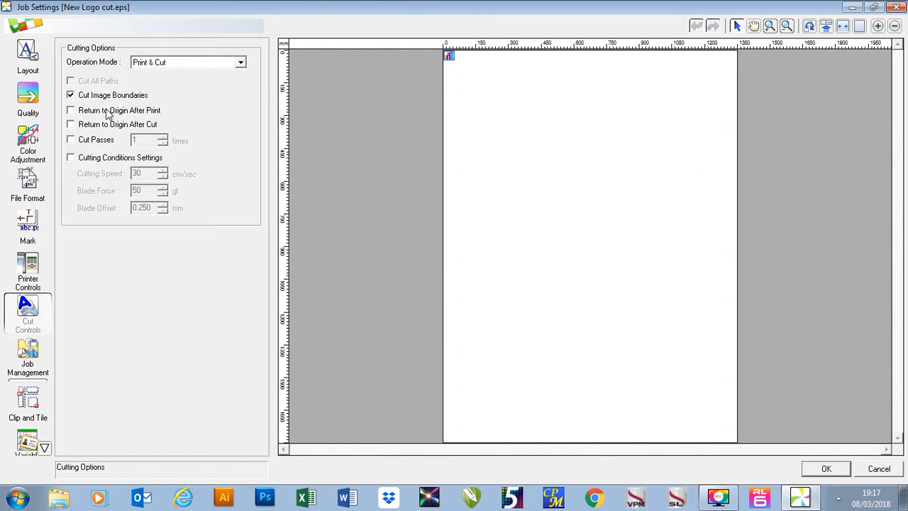
click(71, 111)
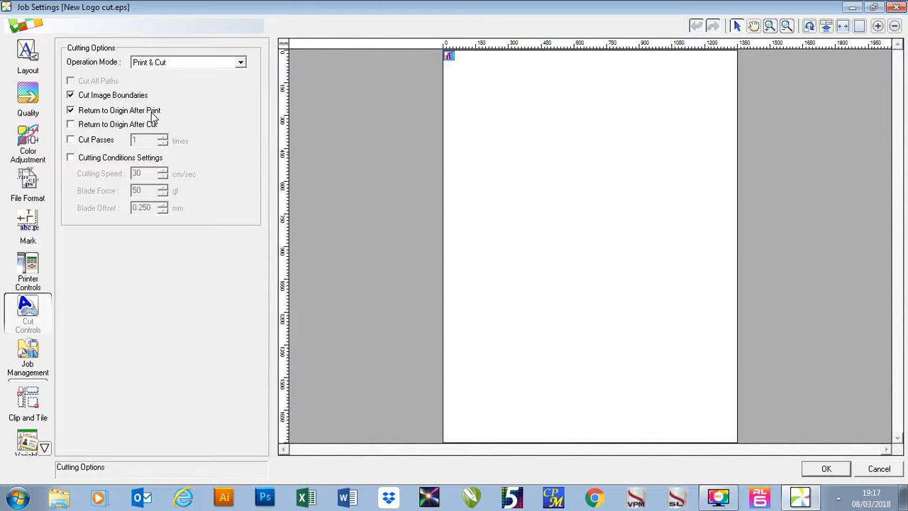
click(71, 111)
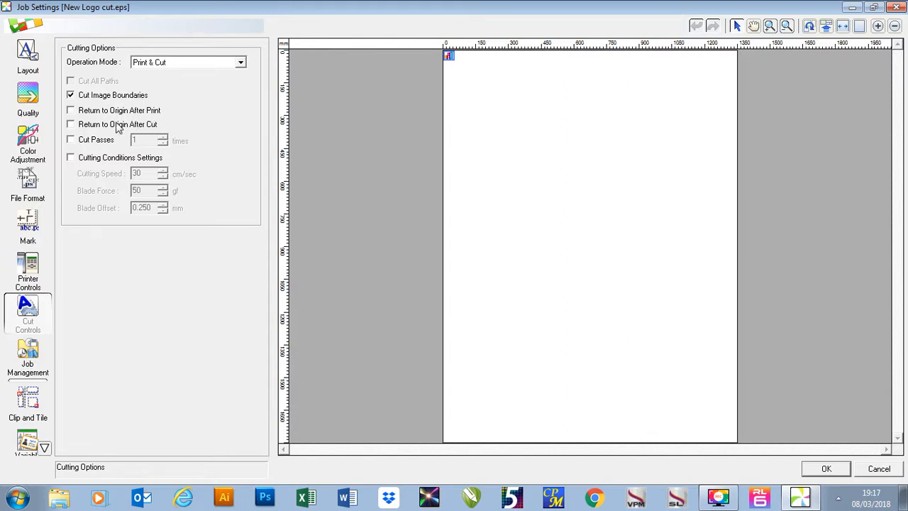
click(71, 125)
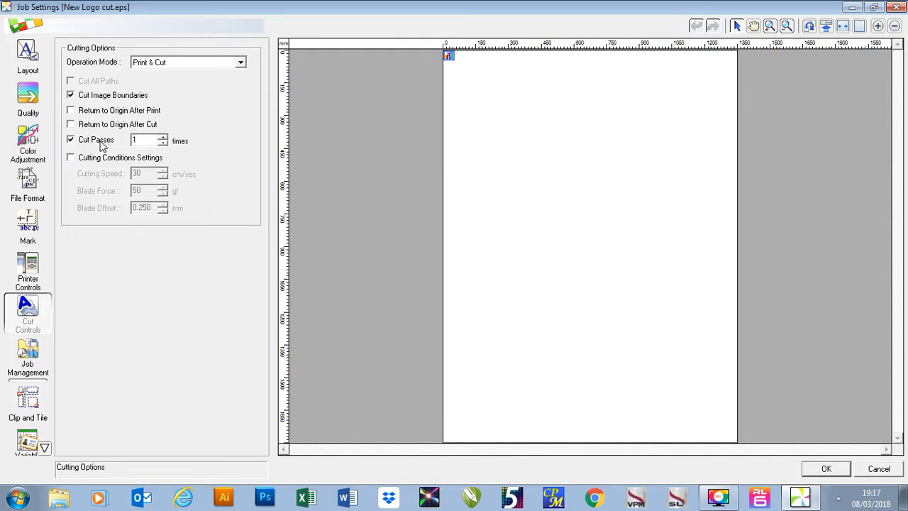
click(164, 137)
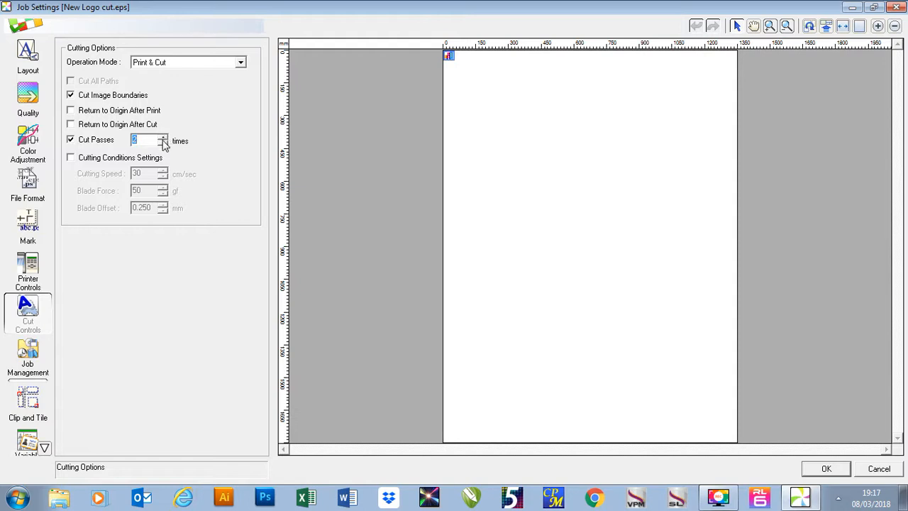
- Clear Cut Passes, Cutting Conditions Settings and Cut Image Boundaries, then confirm the job settings with OK
click(71, 139)
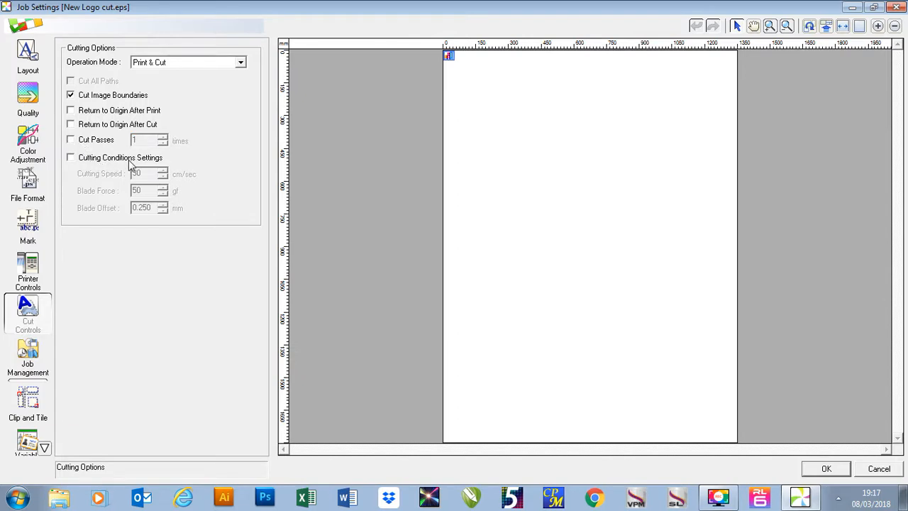
click(71, 156)
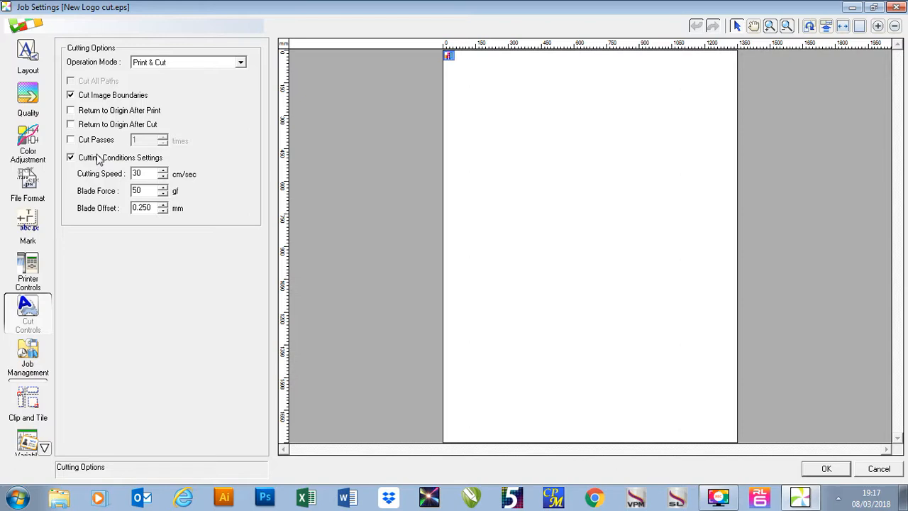
click(71, 156)
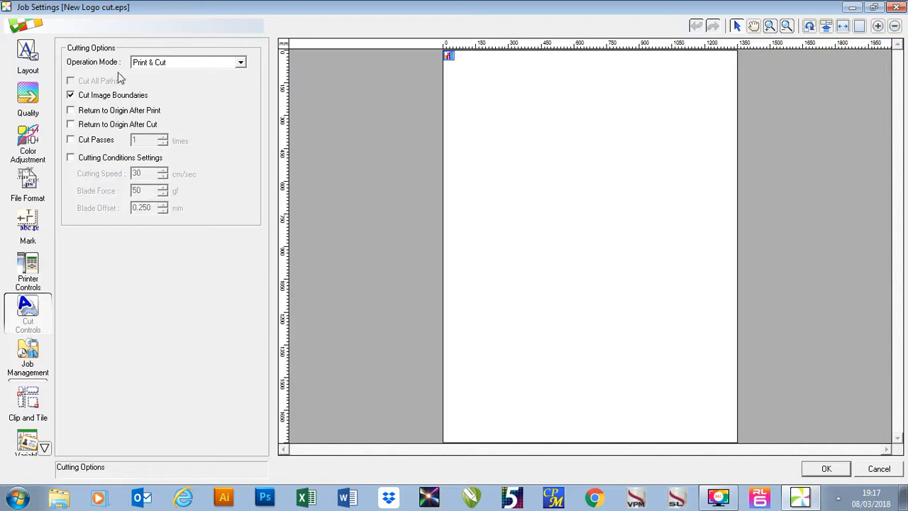
click(71, 95)
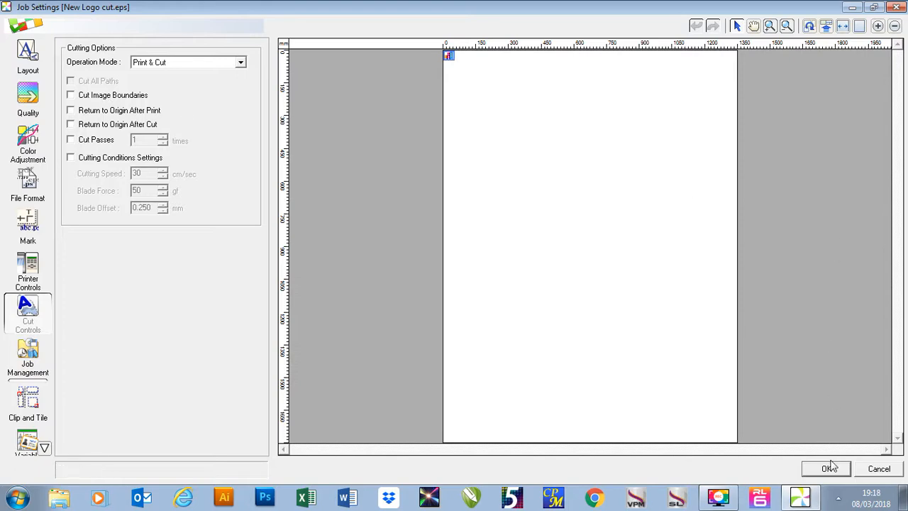
click(828, 468)
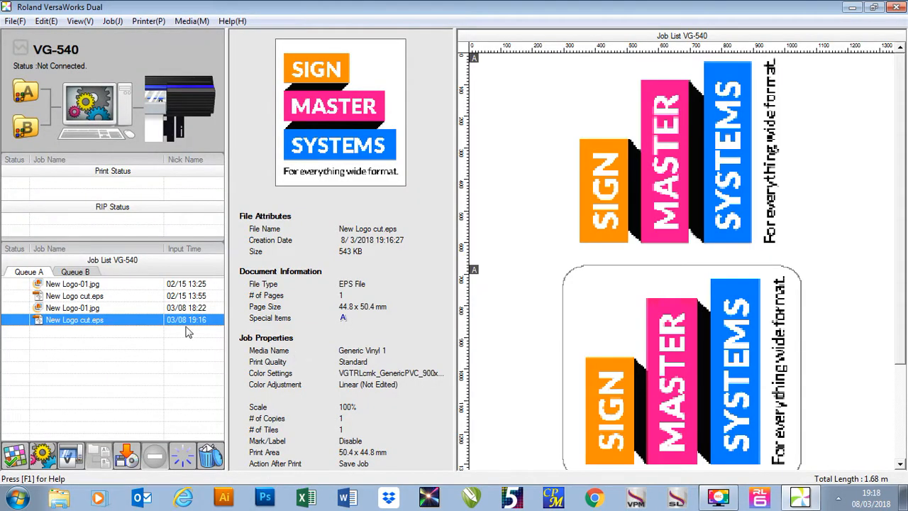